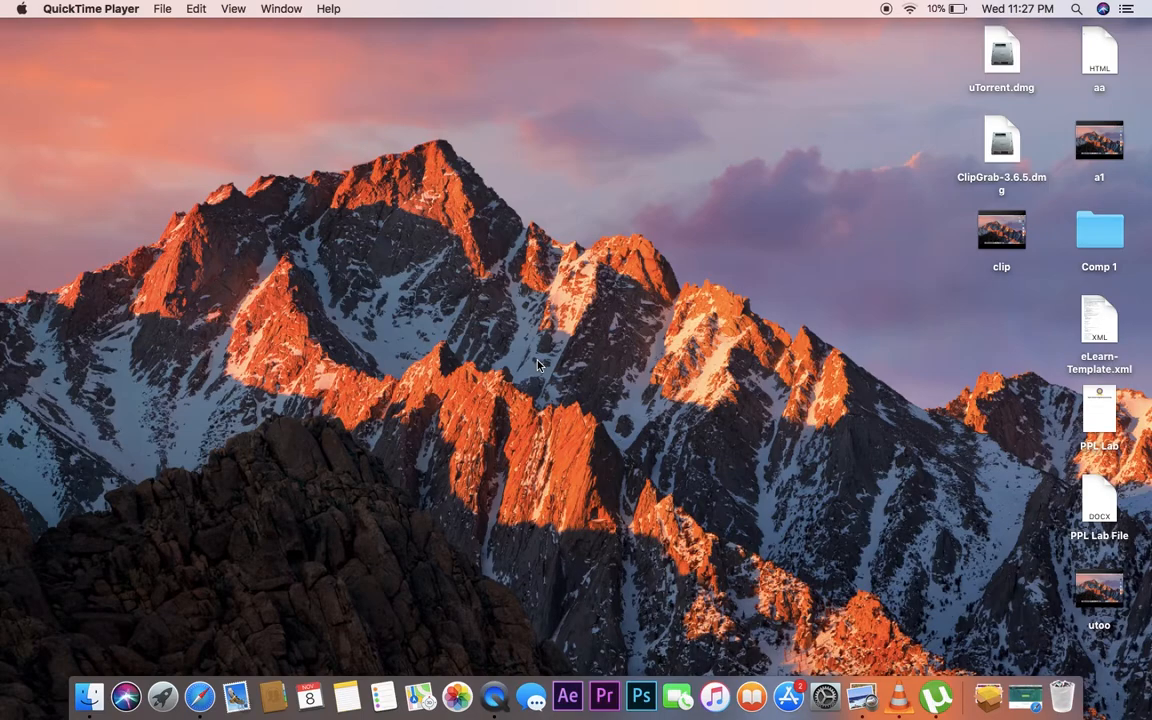
pyautogui.moveTo(232, 529)
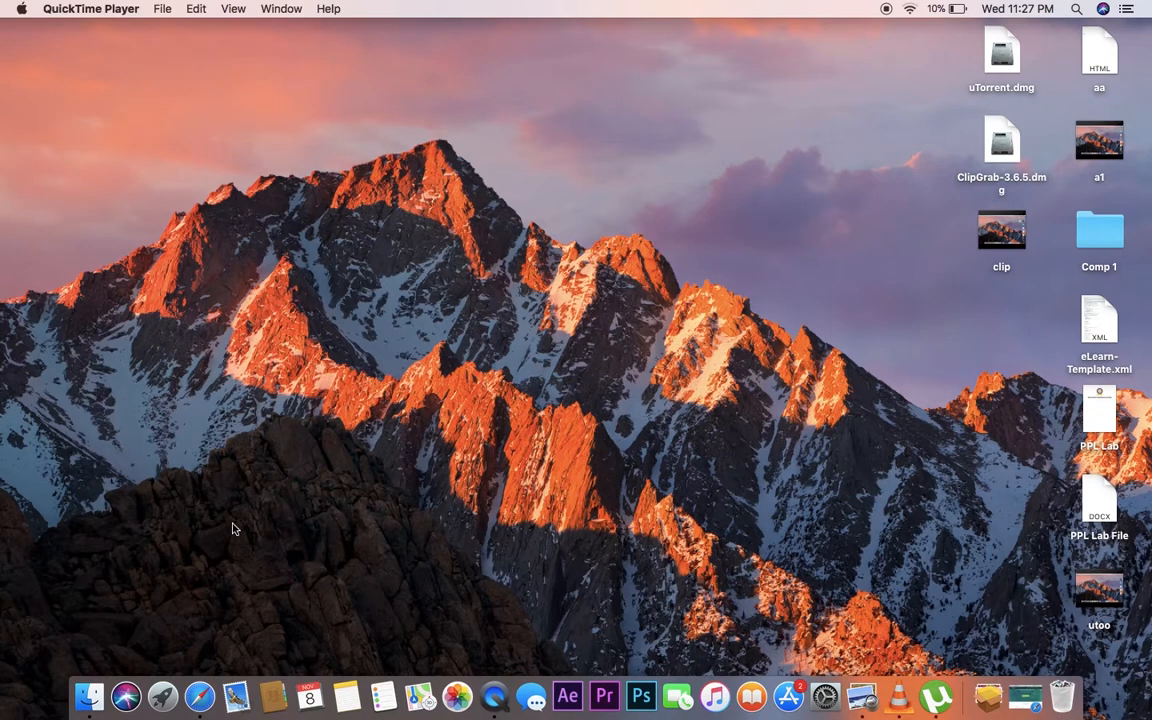
pyautogui.moveTo(90, 690)
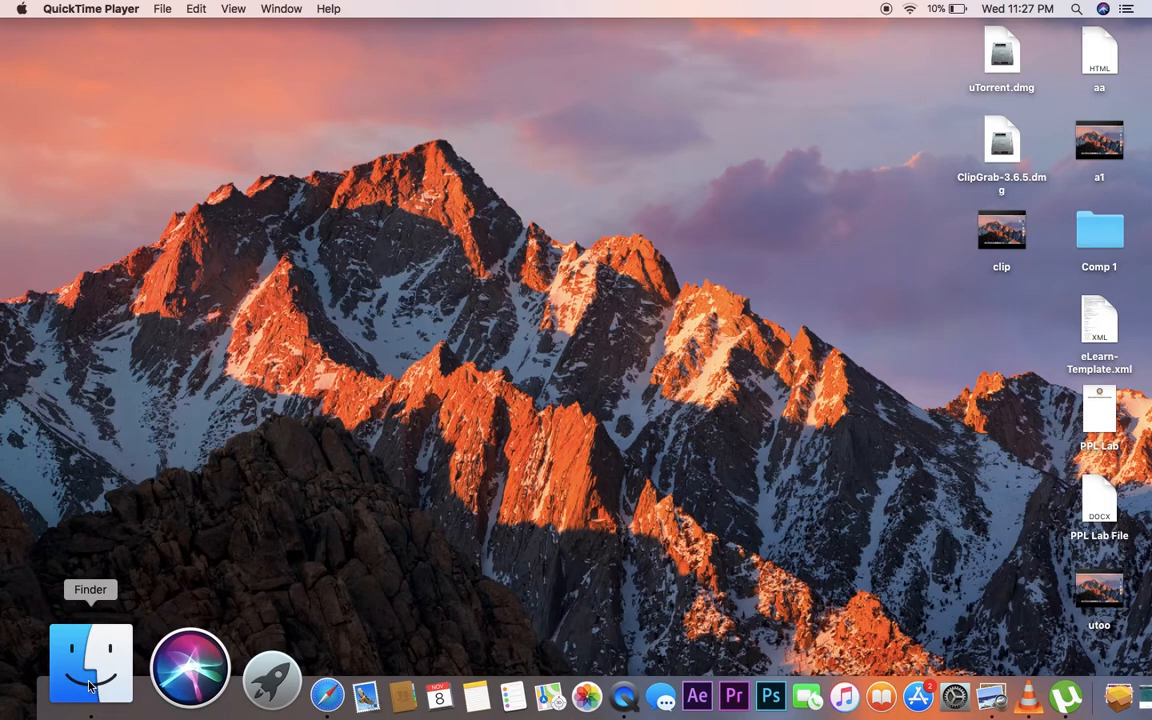
# - Show the Applications folder in a full-size Finder window listing every installed app
pyautogui.click(90, 663)
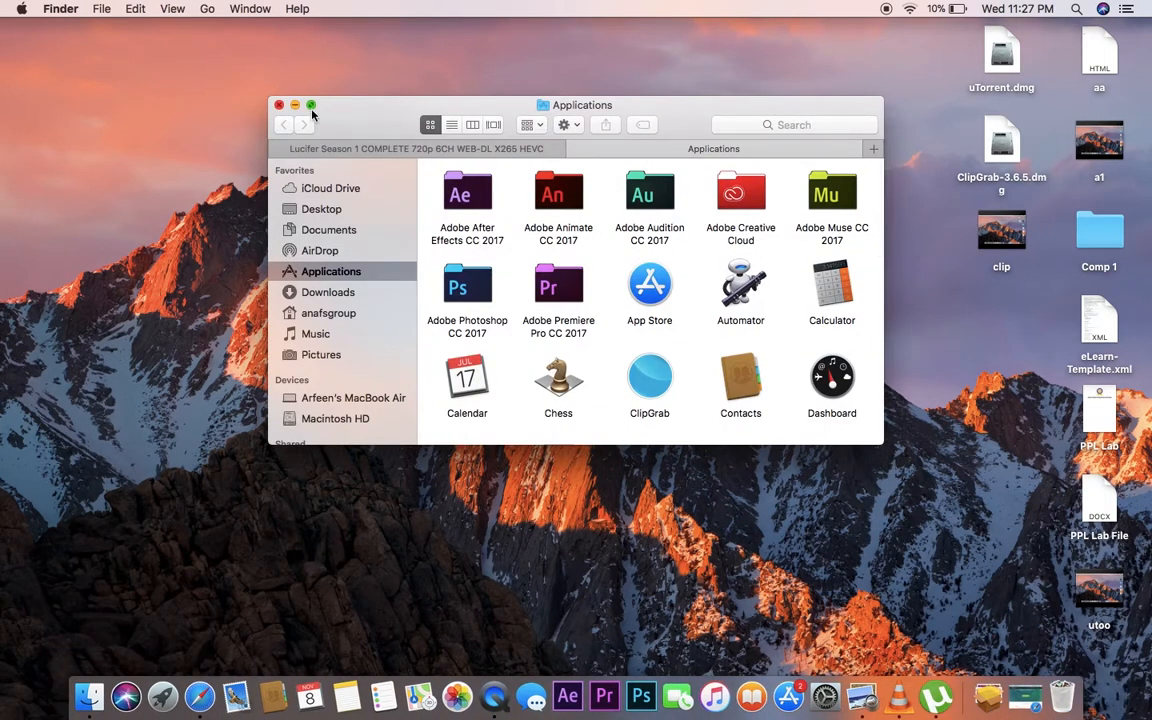
pyautogui.click(311, 105)
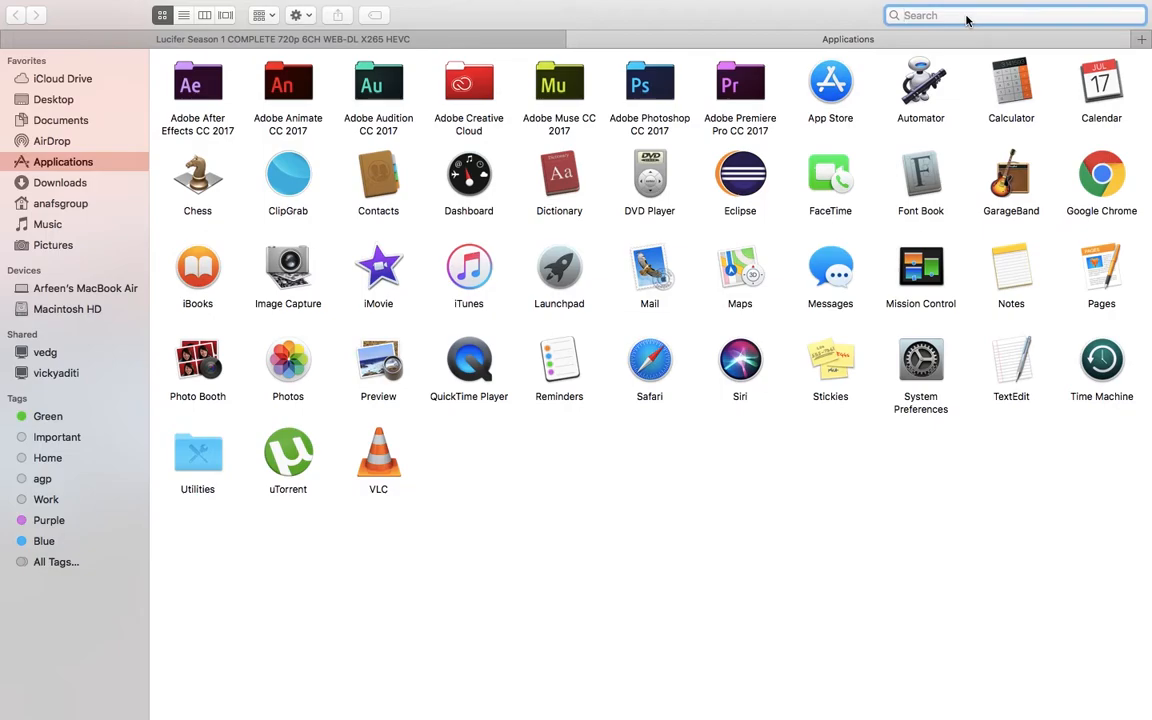
# - Search This Mac for 'utorrent', listing the uTorrent app and uTorrent.dmg
pyautogui.write('h')
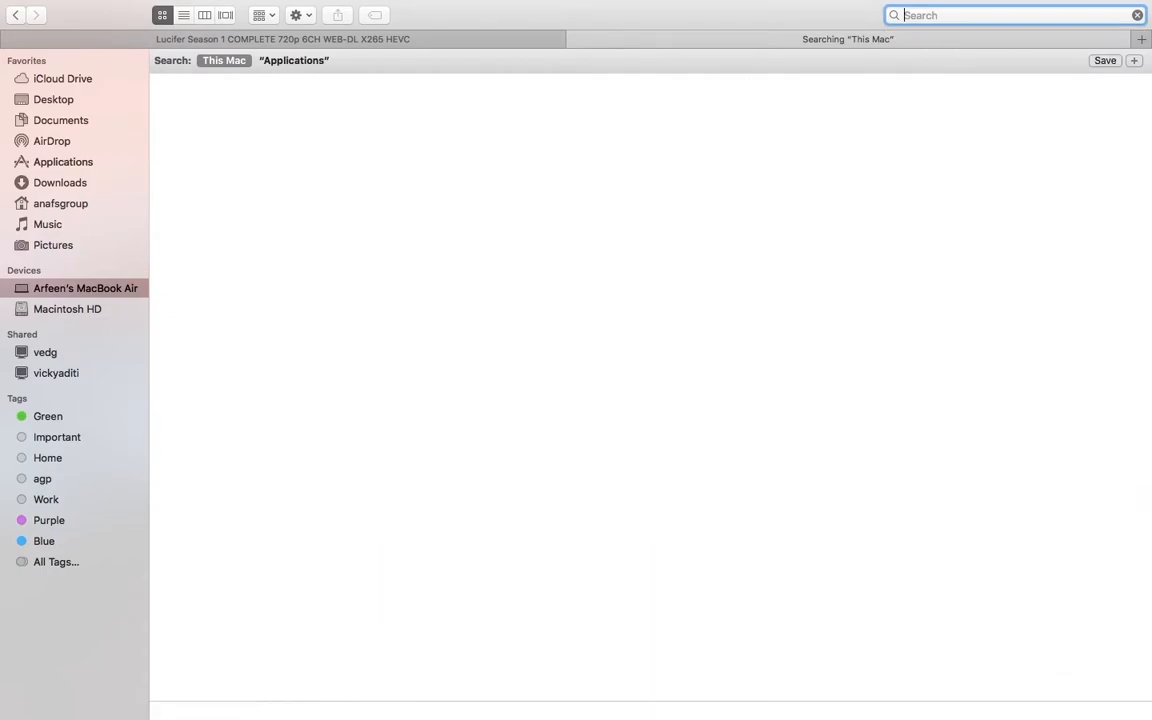
pyautogui.write('u')
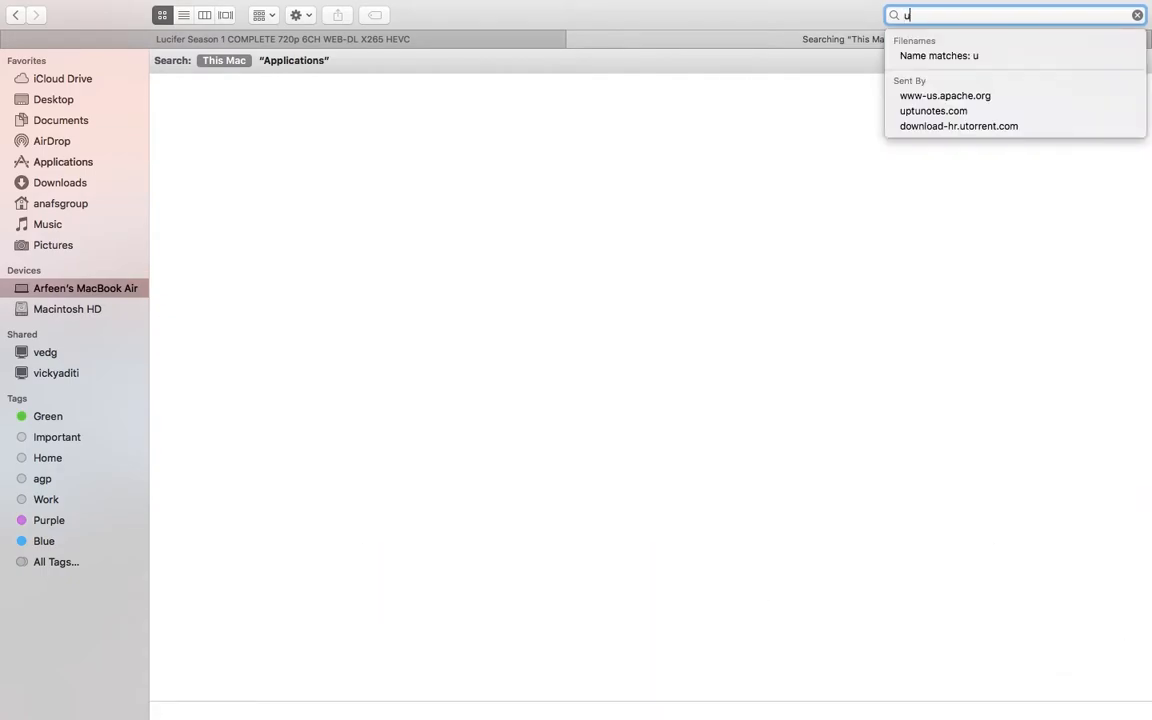
pyautogui.write('torrent')
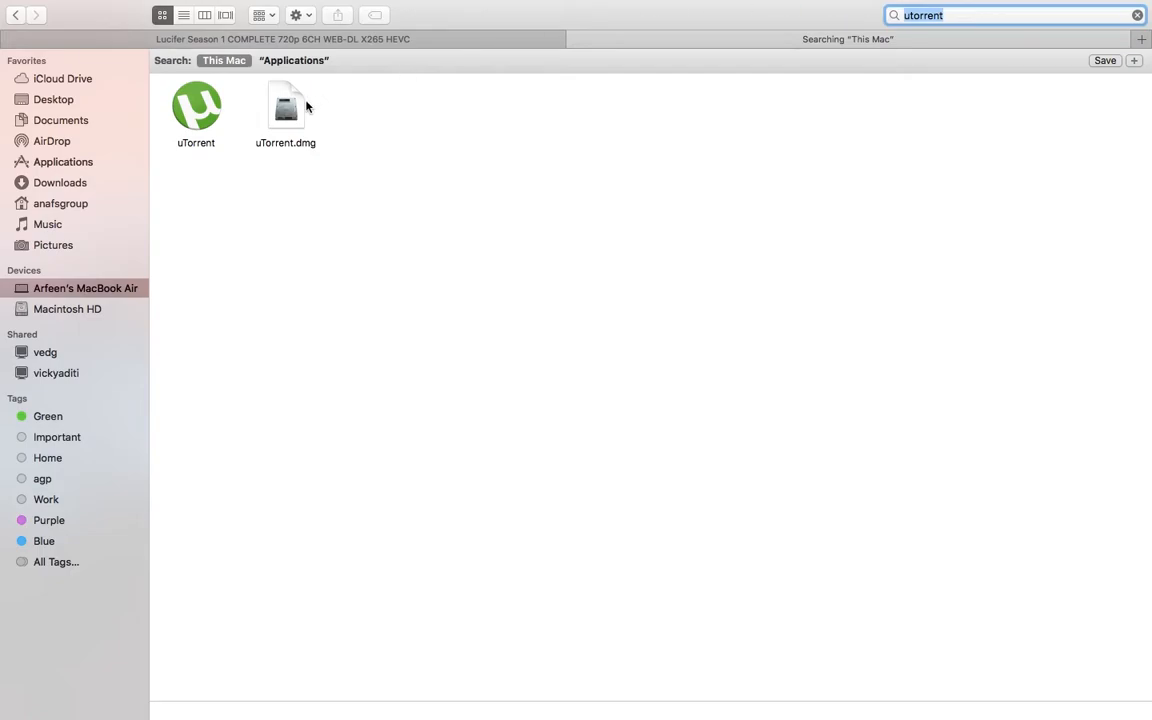
pyautogui.moveTo(235, 119)
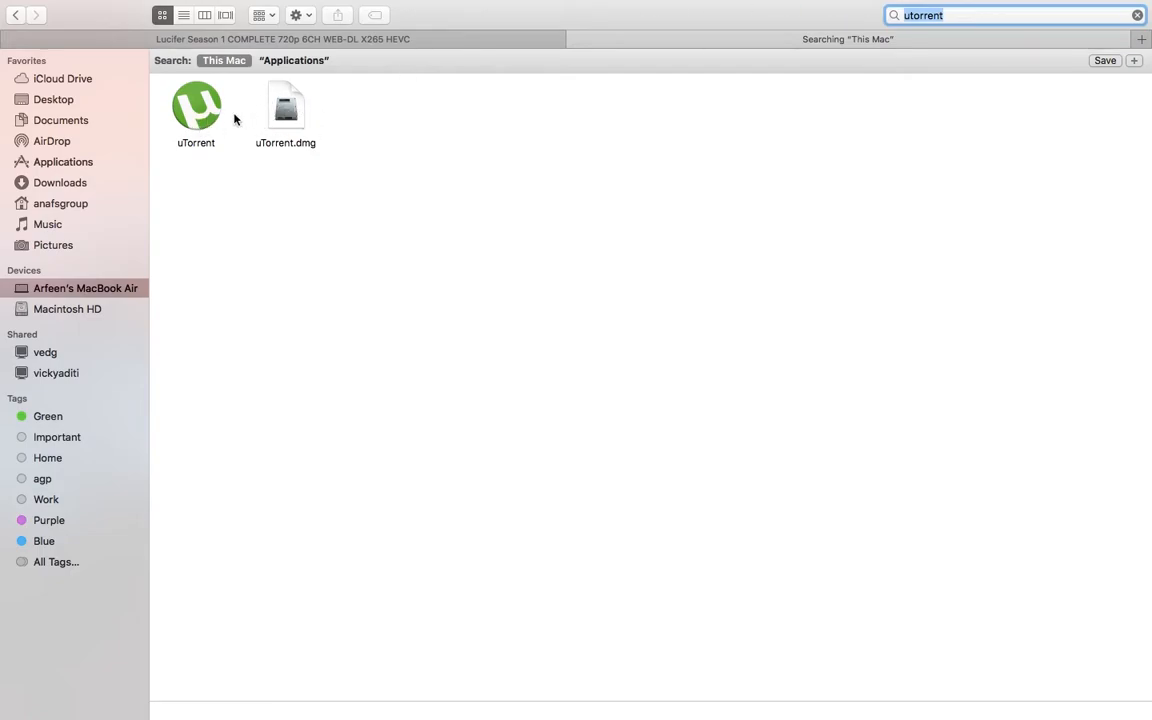
pyautogui.moveTo(239, 162)
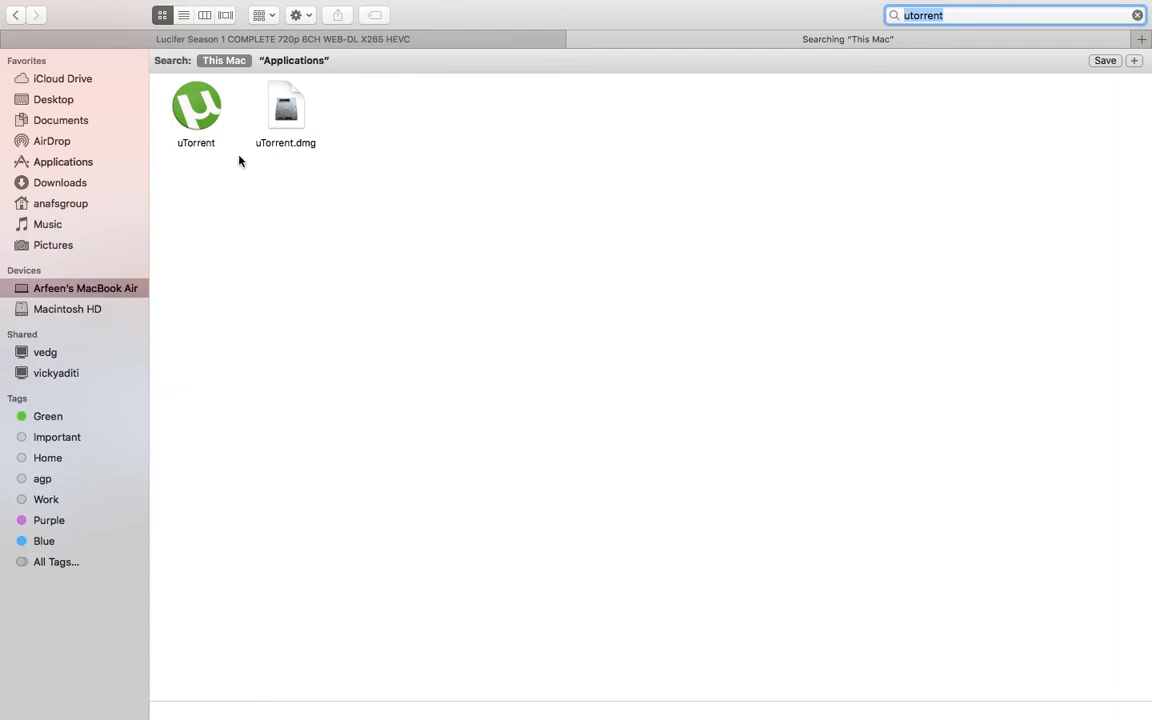
pyautogui.moveTo(314, 157)
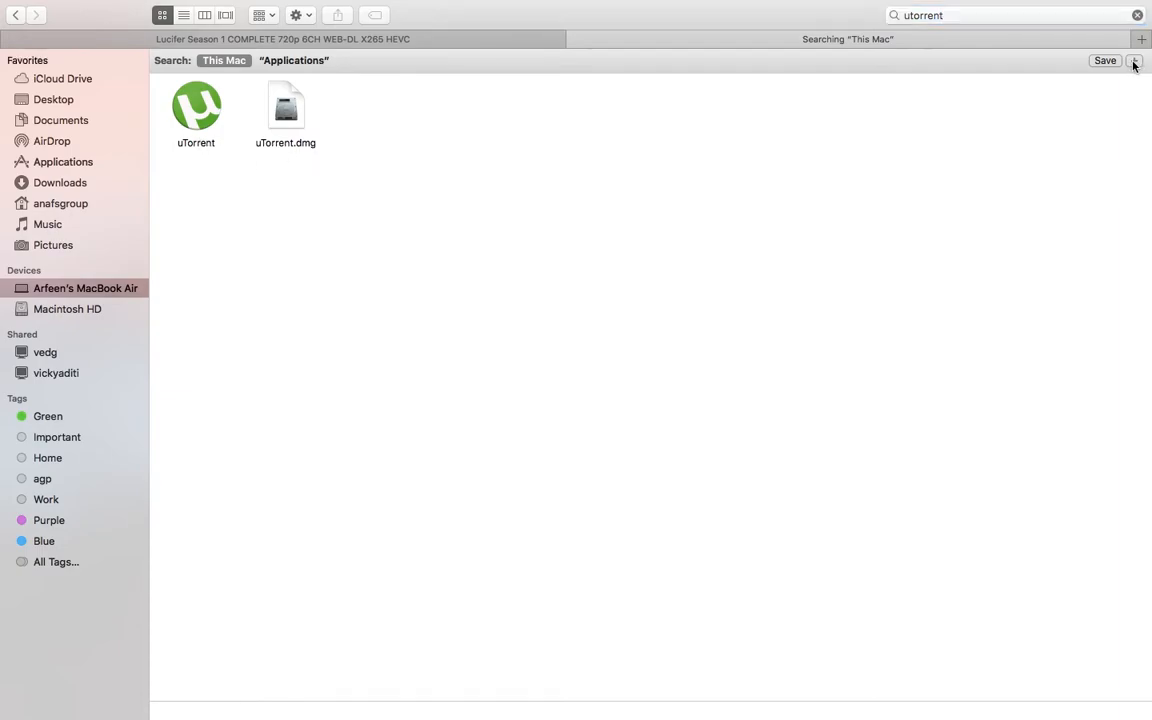
# - Add a System files criterion to the search, found via 'sys' in the Other… attribute list
pyautogui.click(1135, 61)
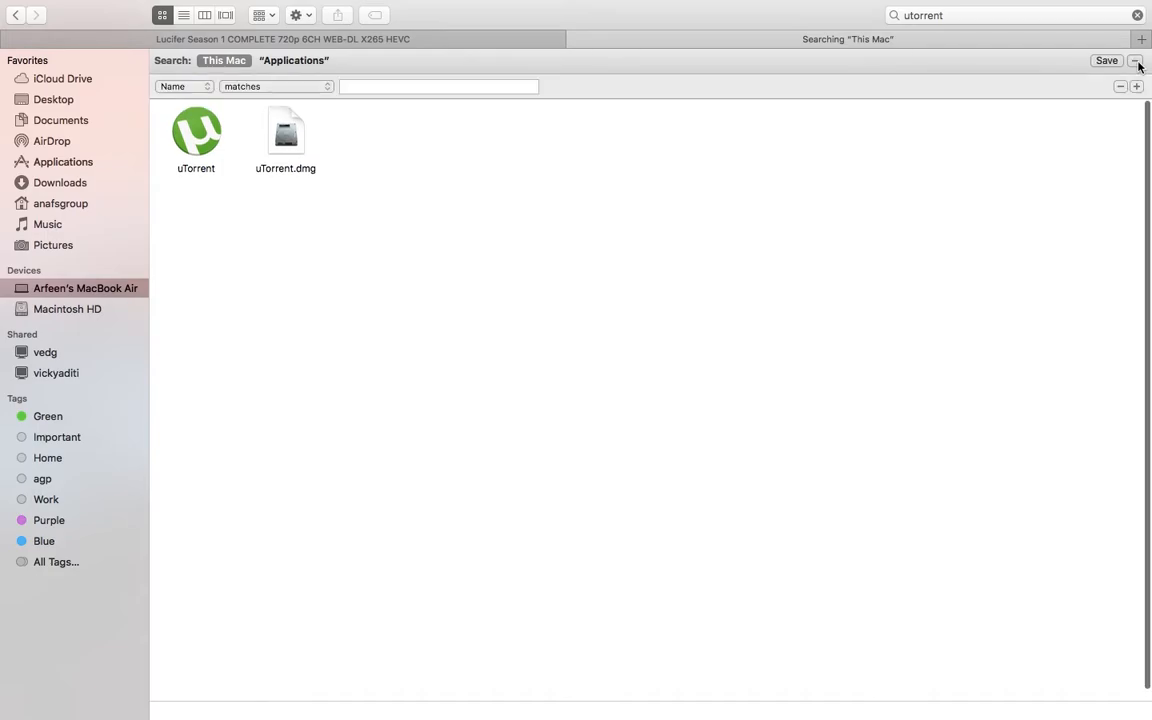
pyautogui.click(184, 86)
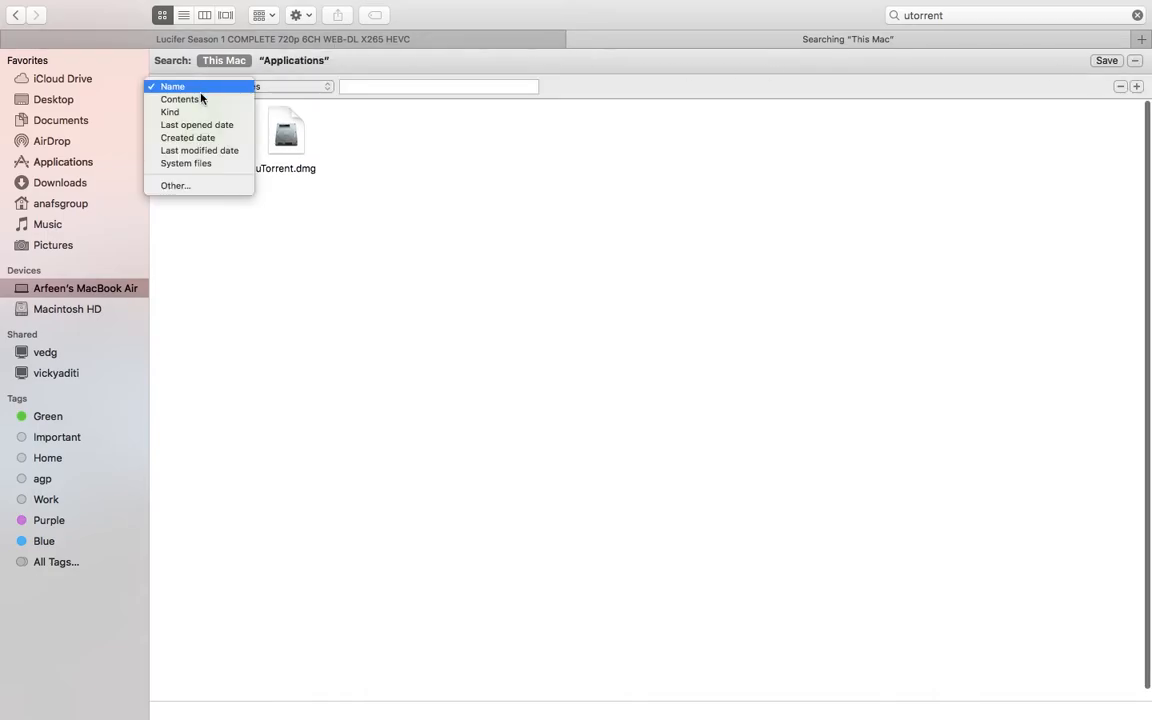
pyautogui.click(176, 185)
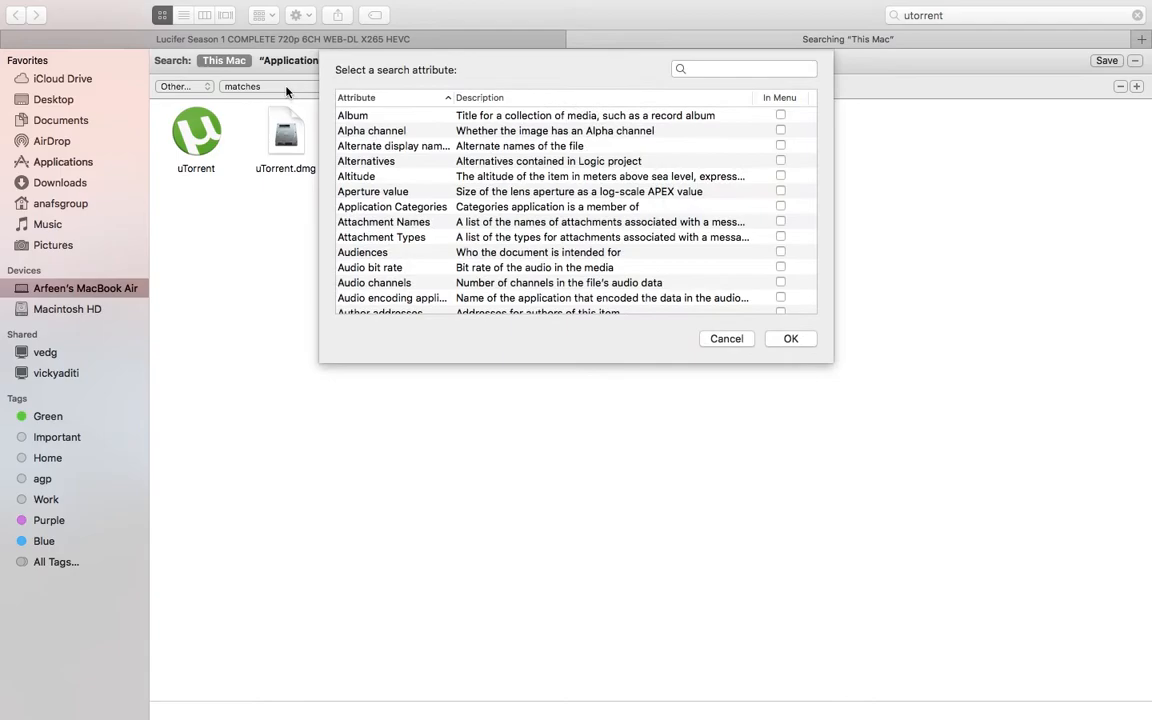
pyautogui.click(744, 68)
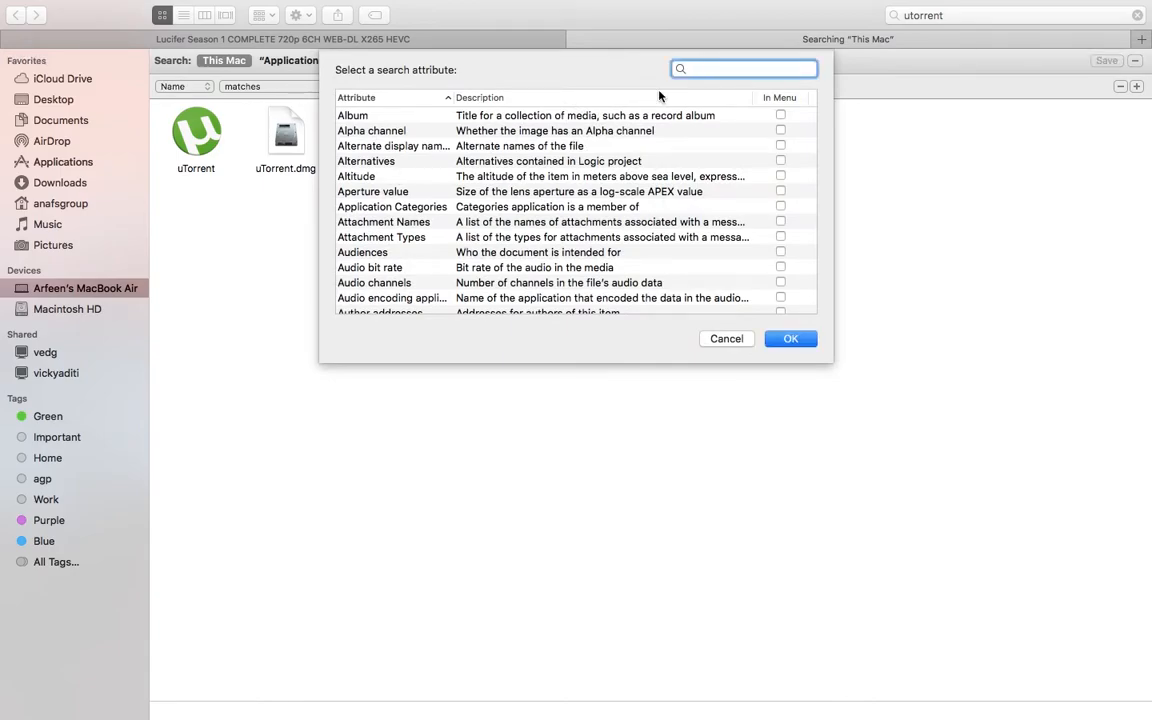
pyautogui.click(745, 68)
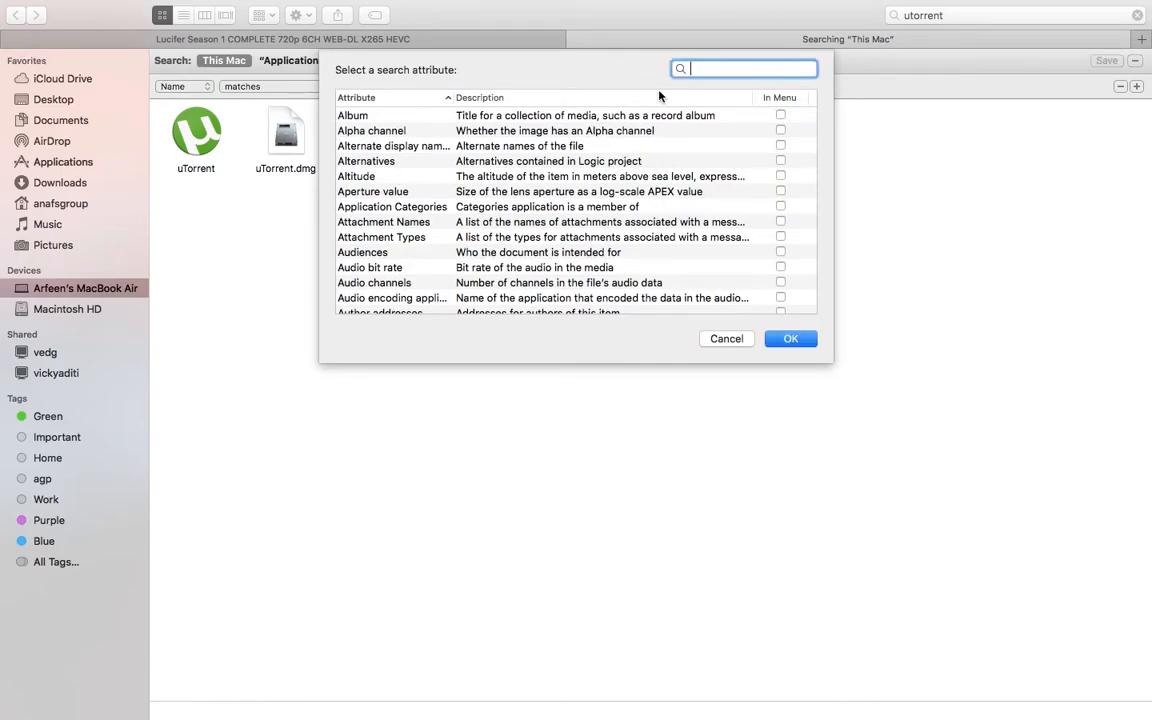
pyautogui.write('sy')
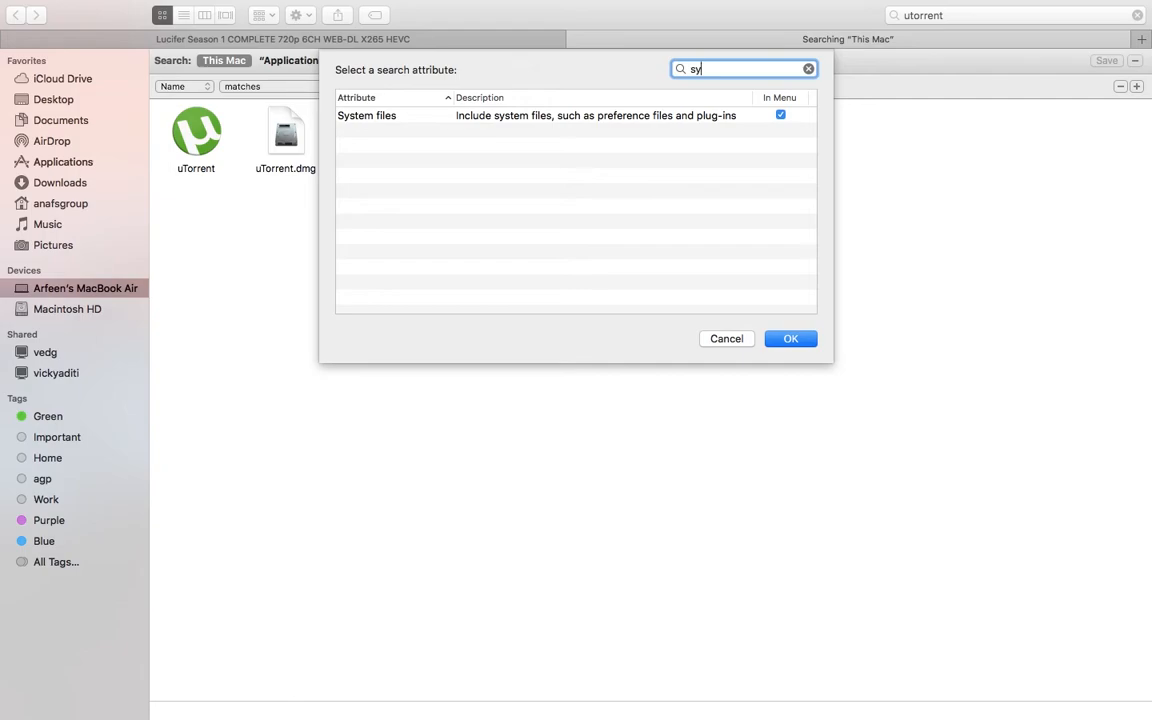
pyautogui.write('s')
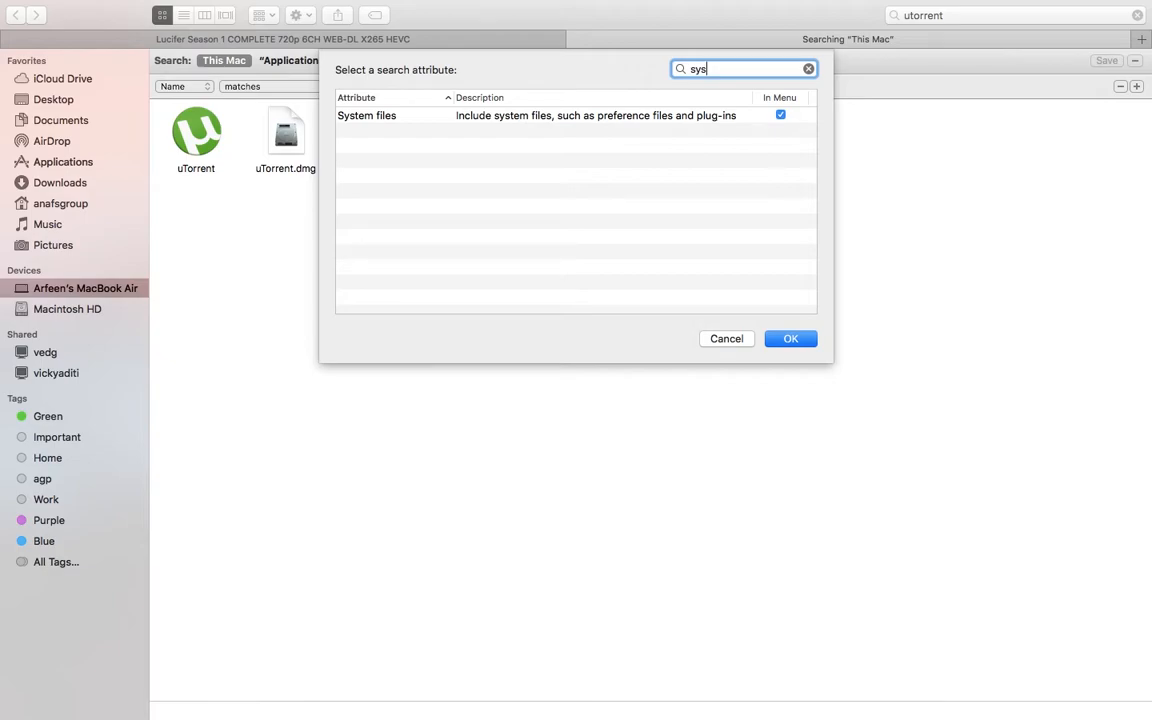
pyautogui.moveTo(605, 181)
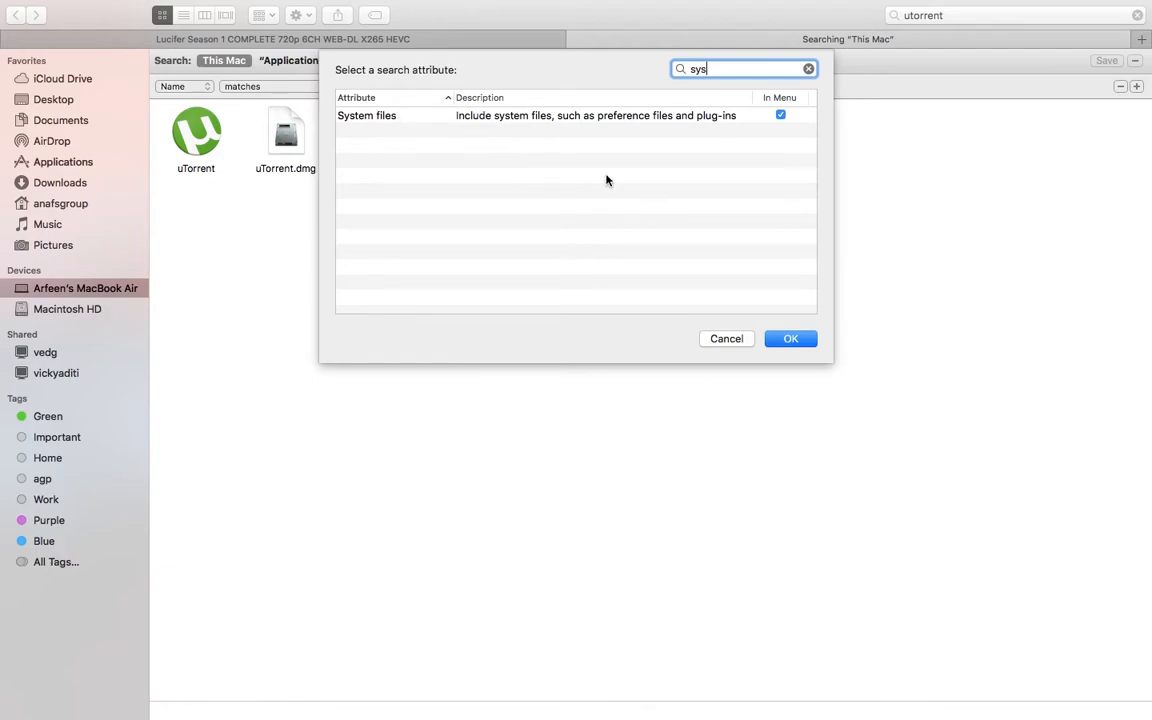
pyautogui.moveTo(695, 122)
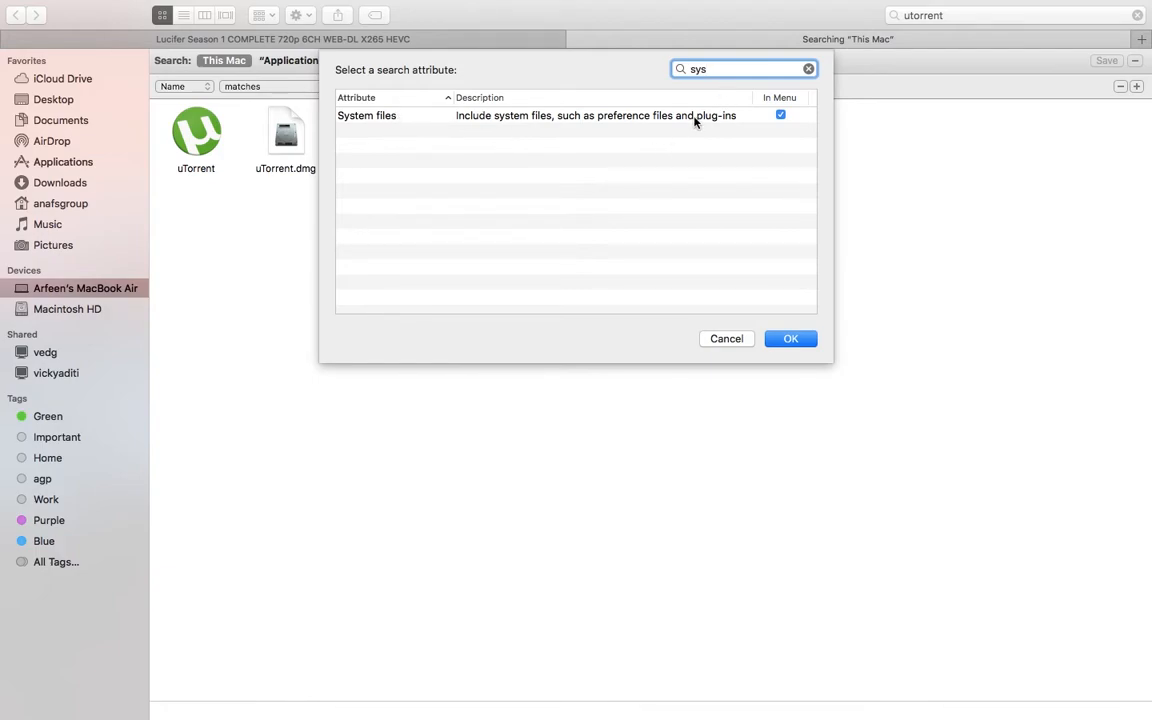
pyautogui.click(790, 338)
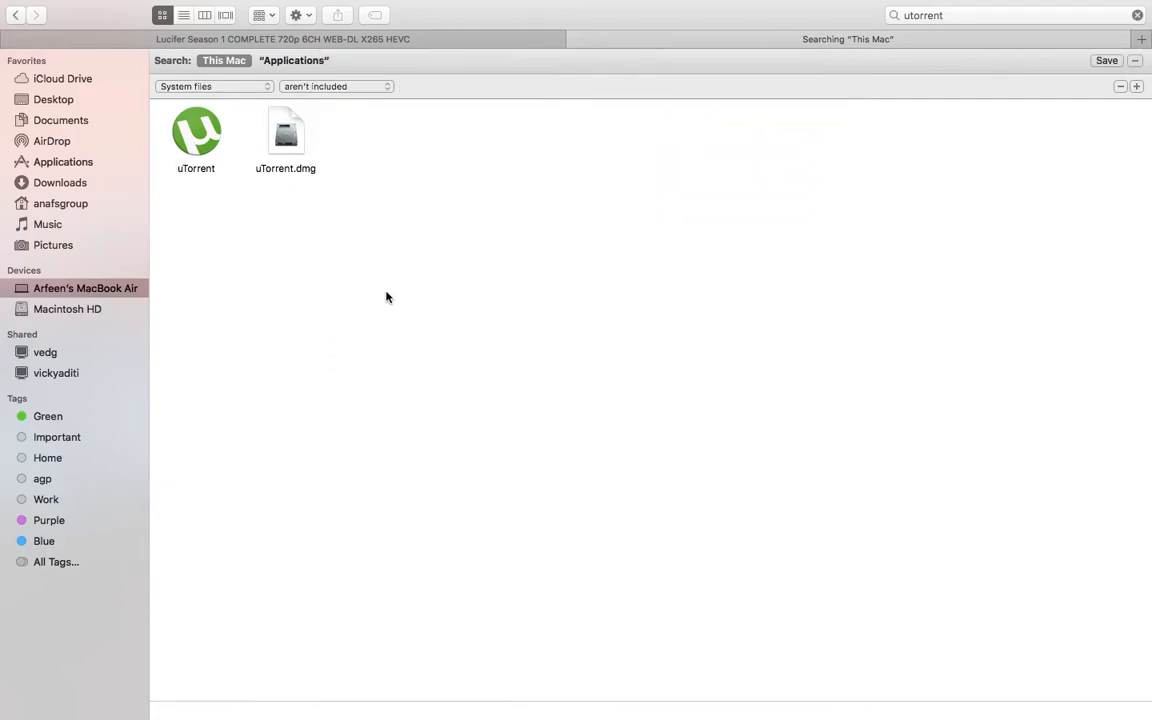
pyautogui.moveTo(340, 108)
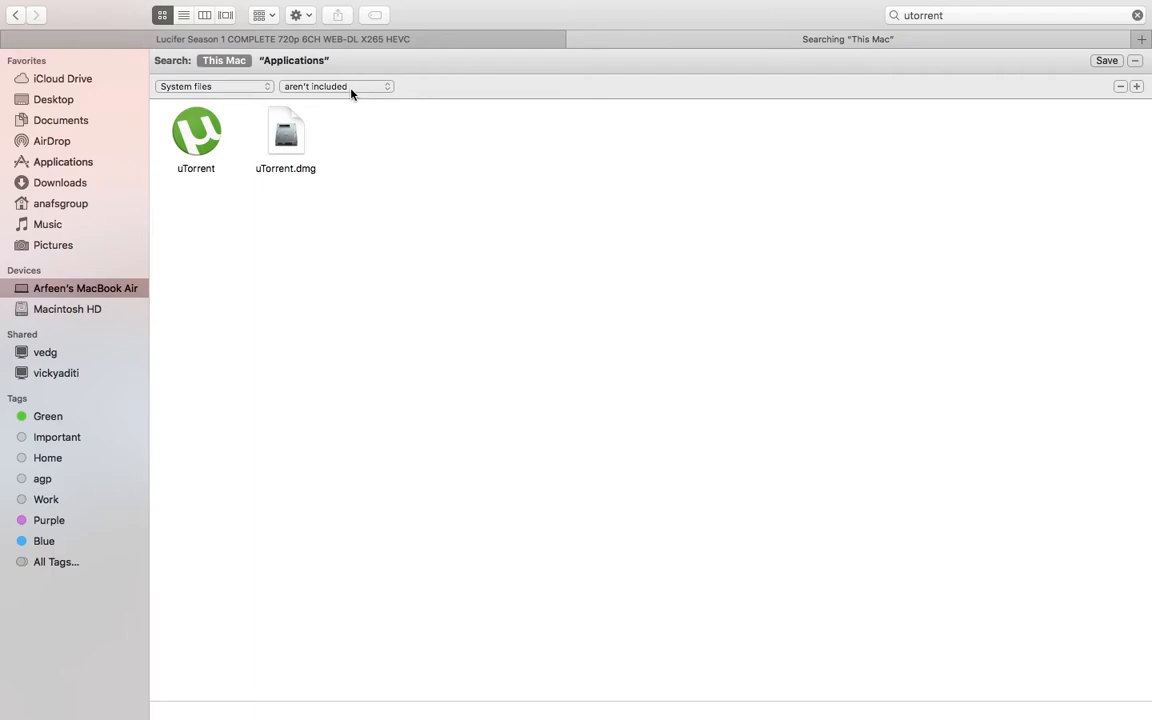
# - Set the System files criterion to 'are included' so the uTorrent folder appears too
pyautogui.click(335, 86)
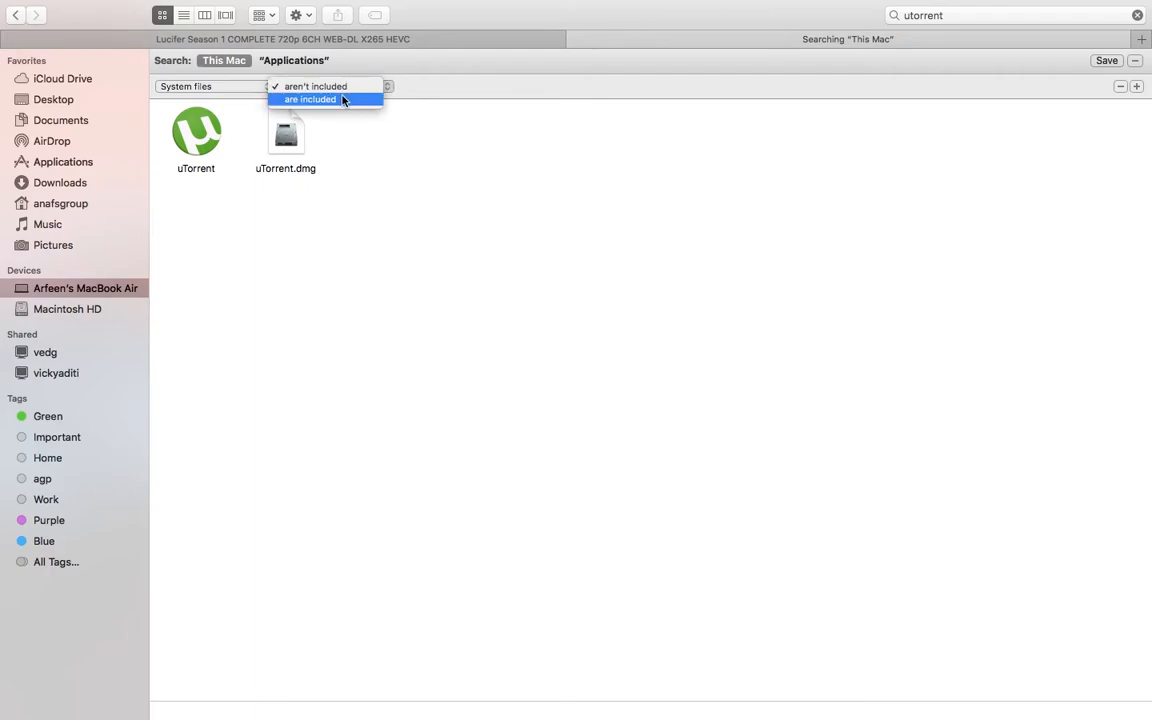
pyautogui.click(310, 99)
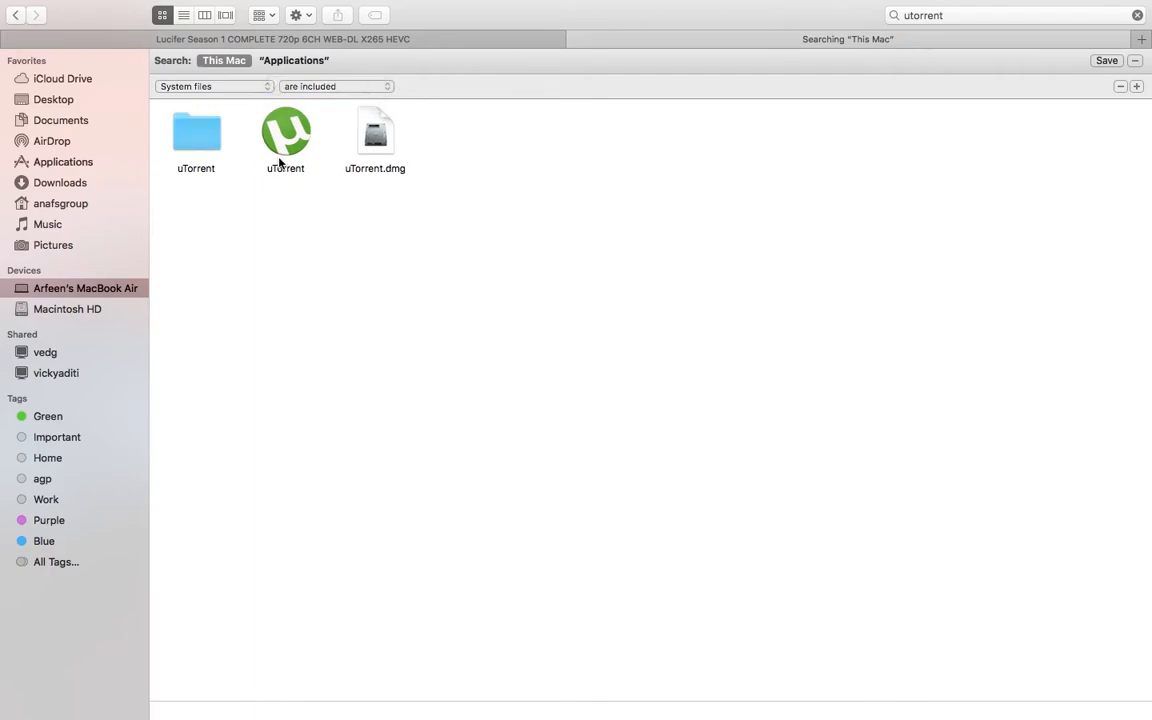
pyautogui.moveTo(285, 197)
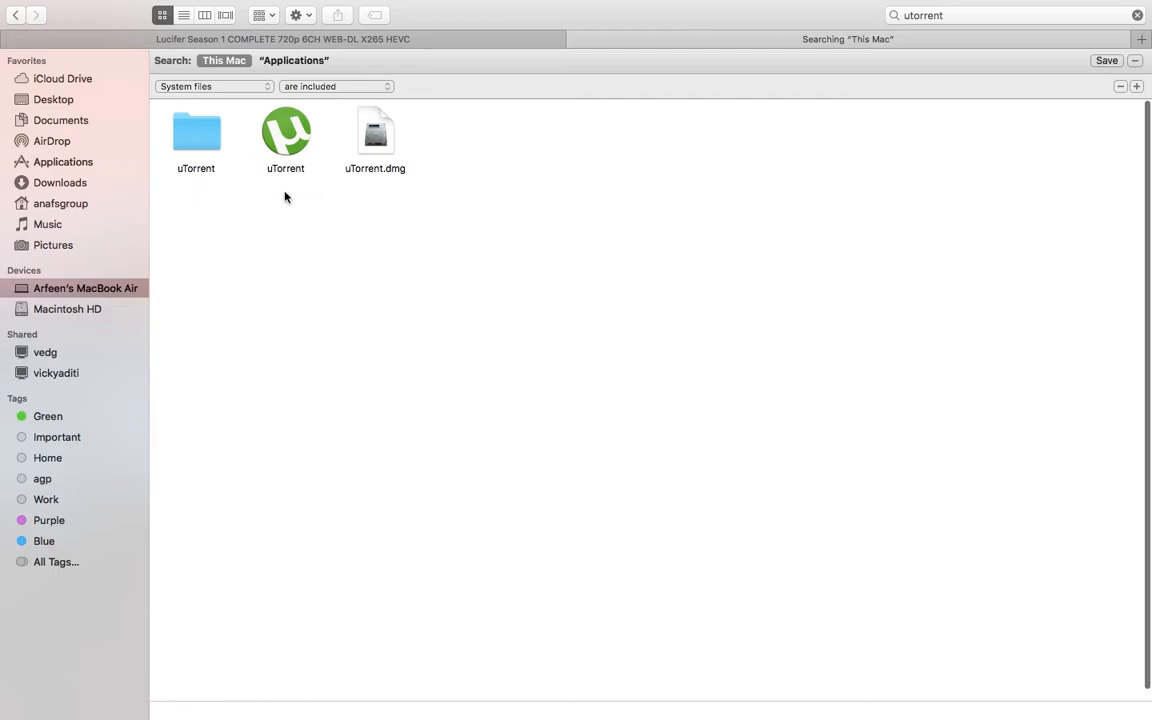
pyautogui.moveTo(310, 193)
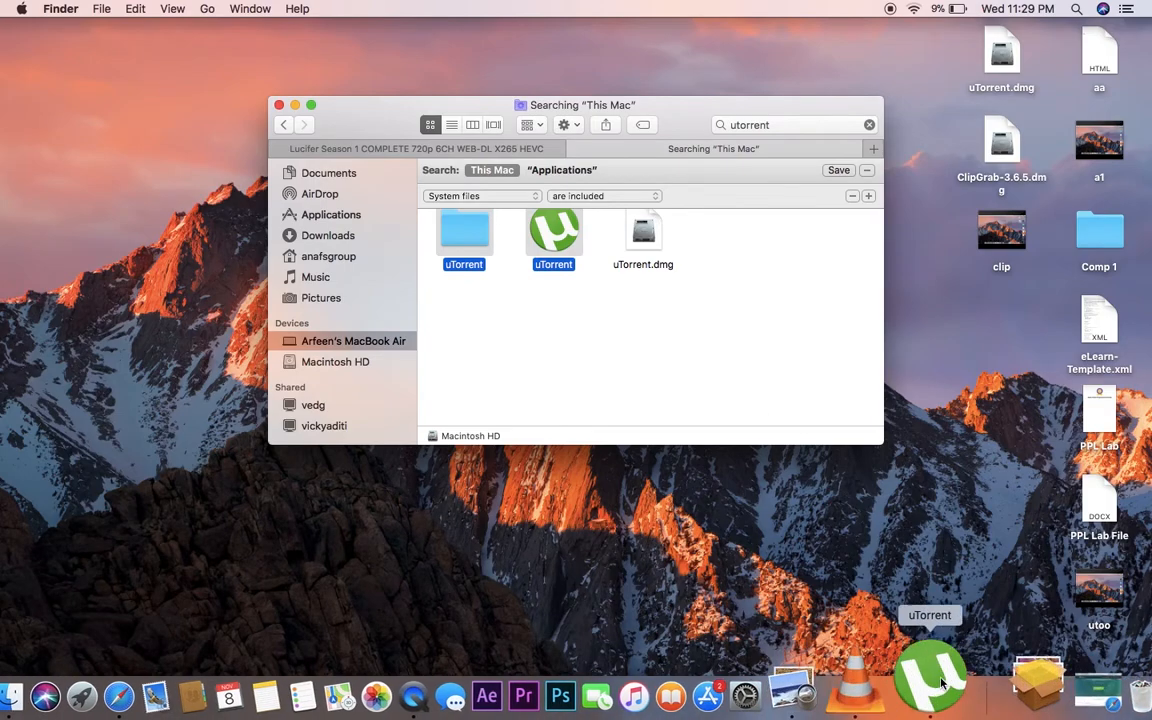
pyautogui.moveTo(930, 670)
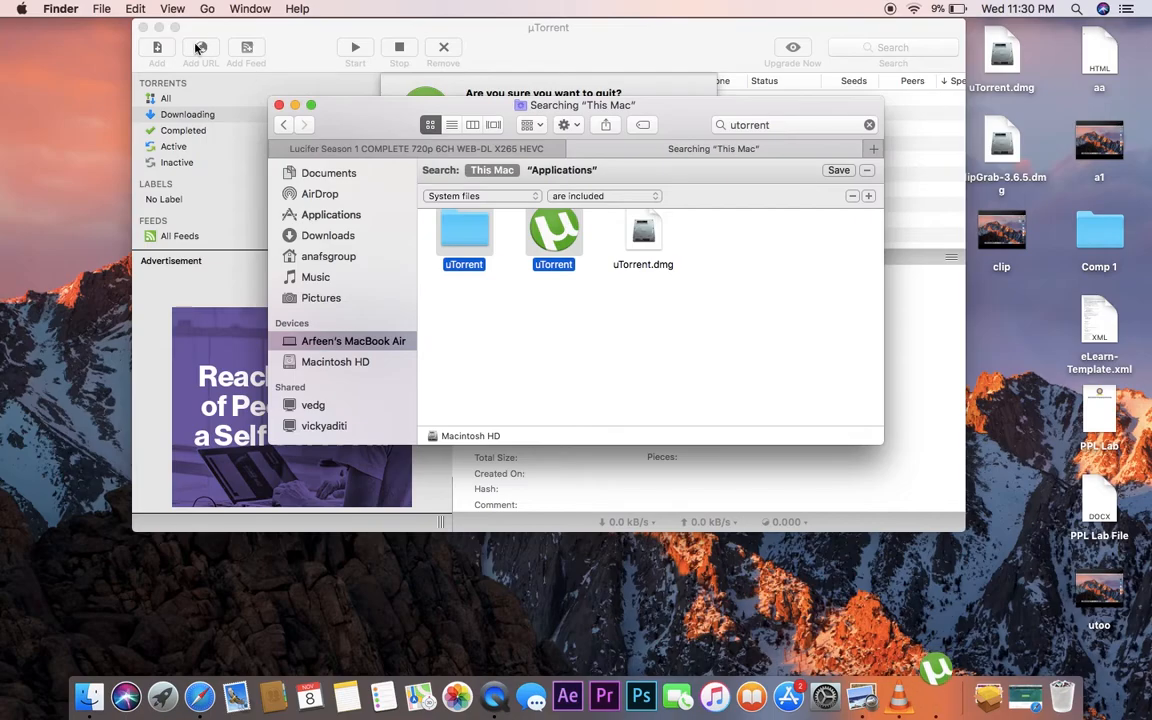
pyautogui.moveTo(408, 110)
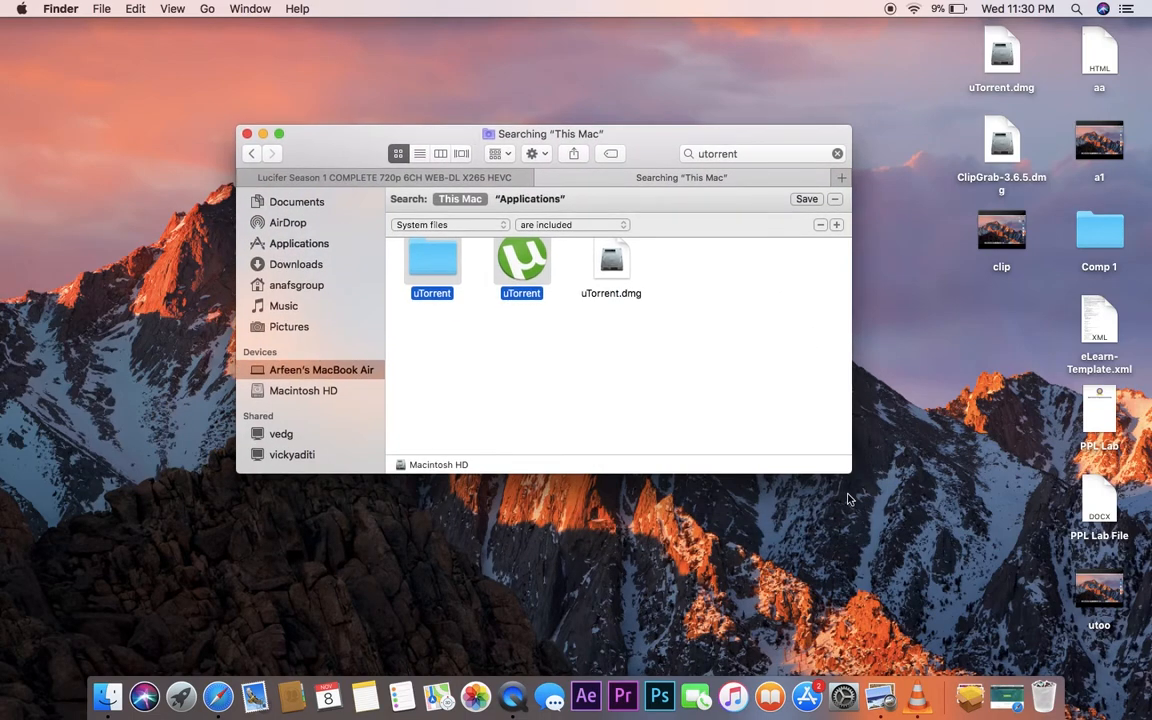
# - Move the uTorrent app and its folder to the Trash and close the search window
pyautogui.moveTo(850, 475); pyautogui.dragTo(955, 590)
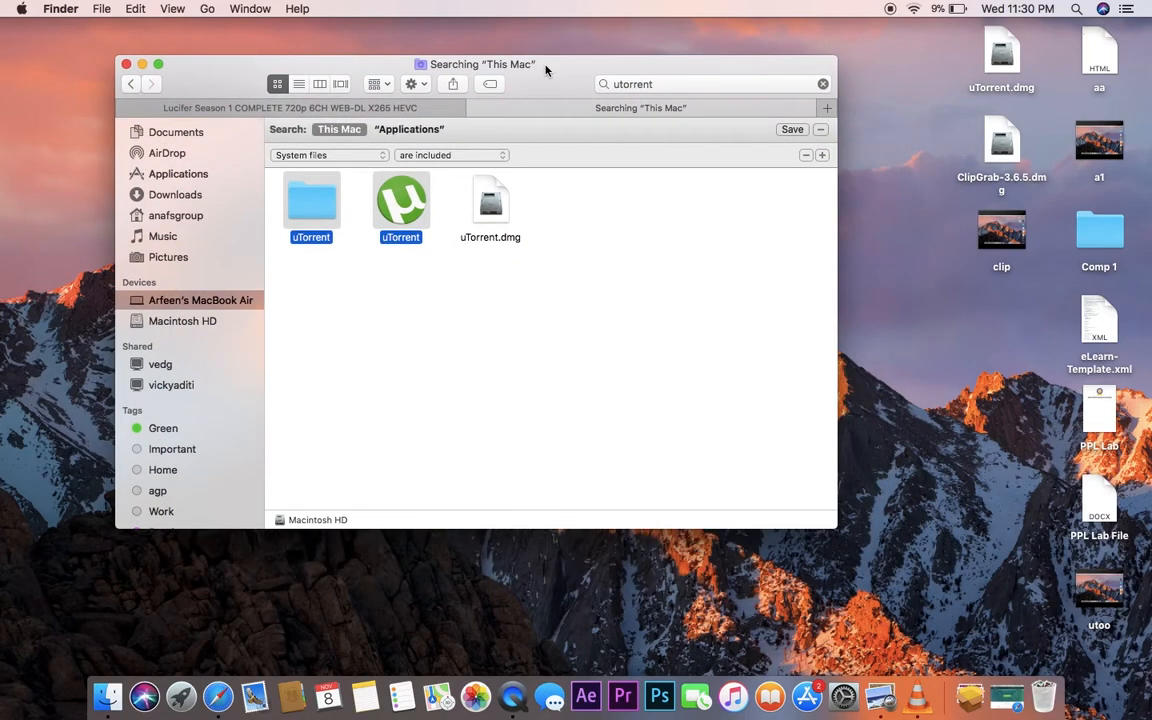
pyautogui.moveTo(408, 365)
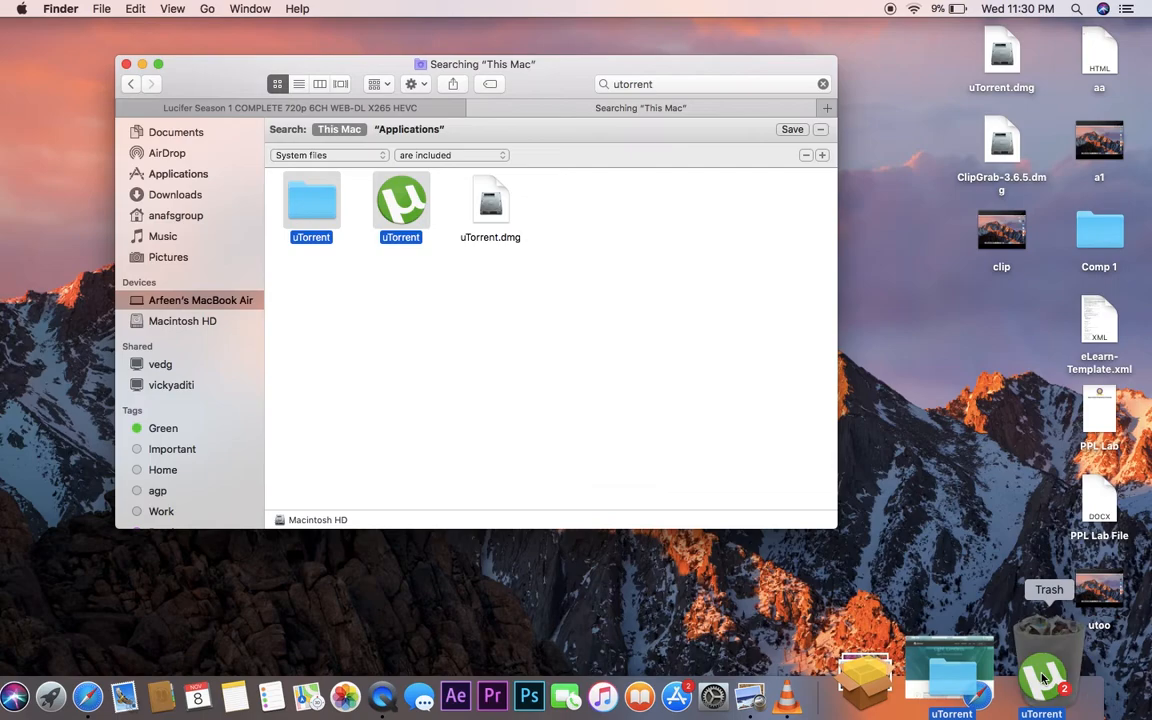
pyautogui.click(1043, 680)
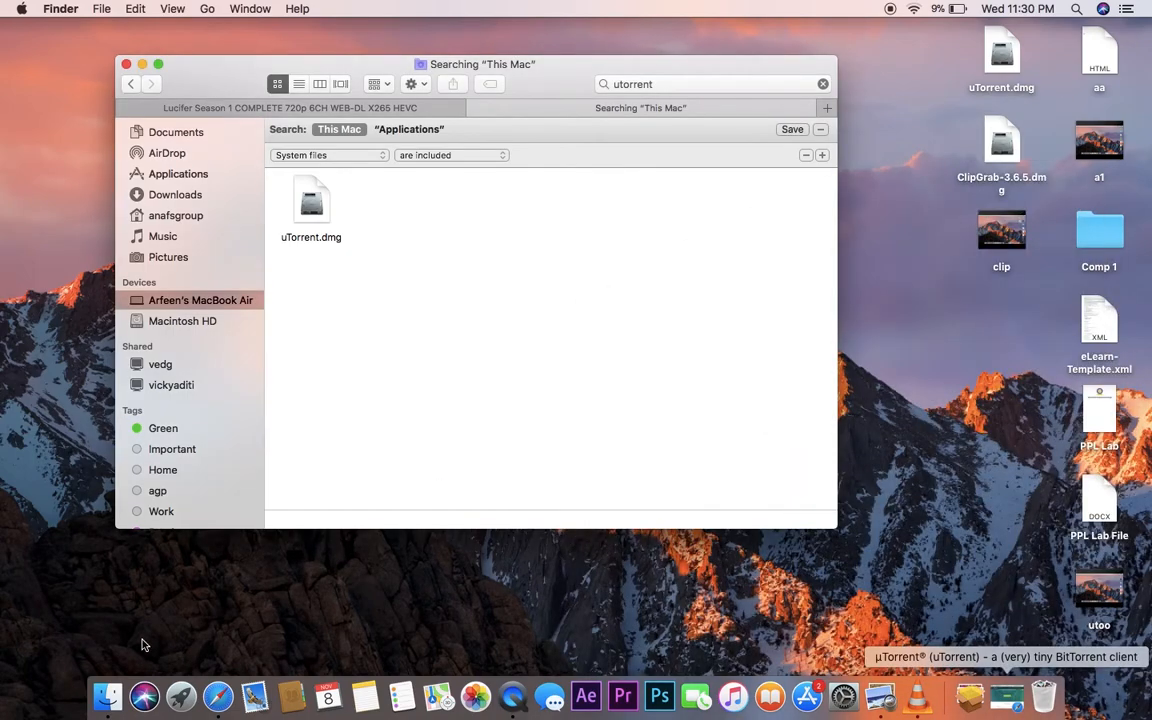
pyautogui.click(126, 64)
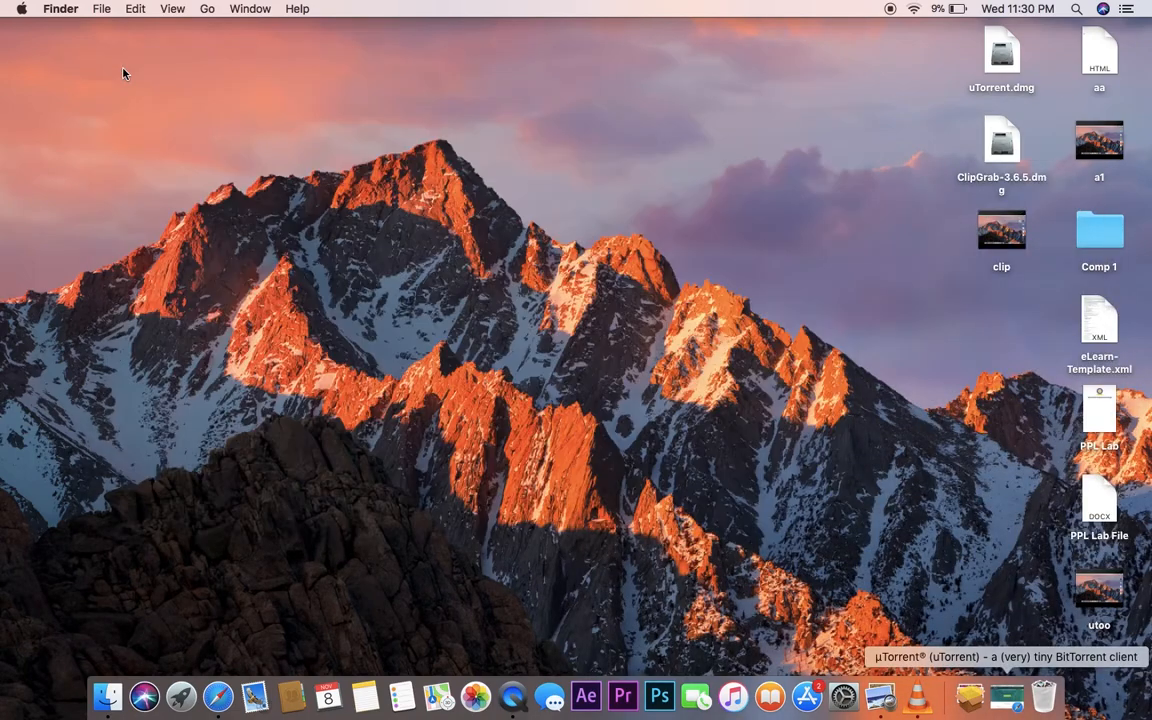
pyautogui.moveTo(137, 670)
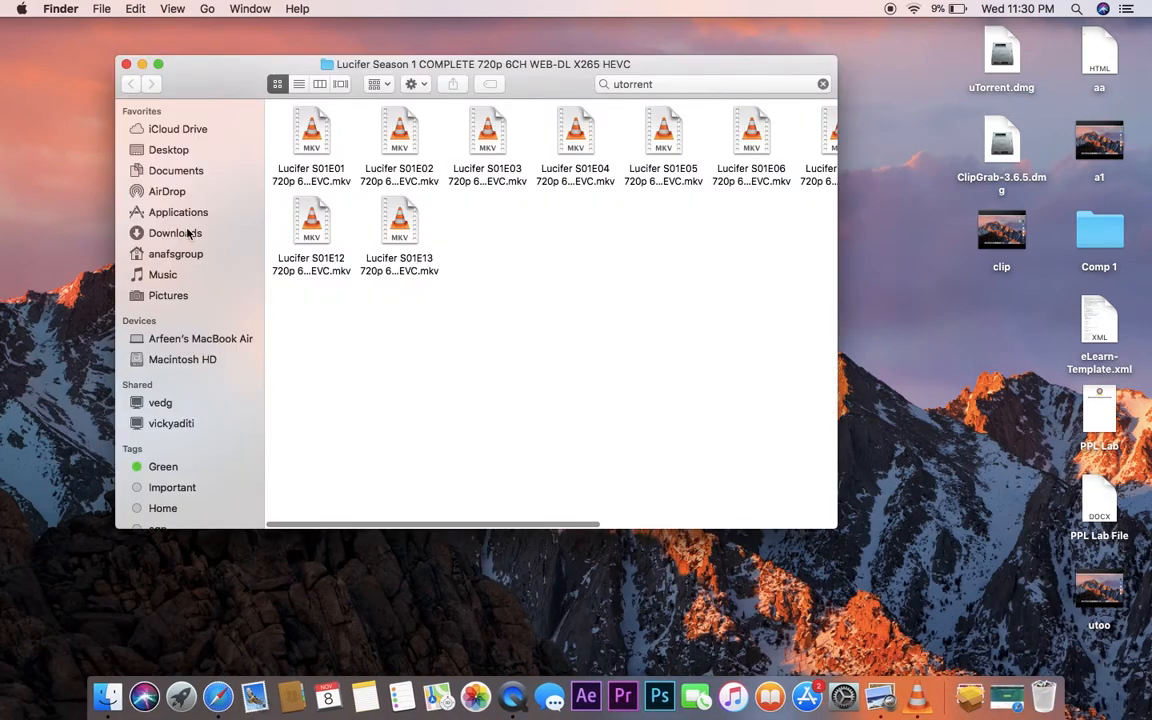
# - Show the Applications folder again, confirming uTorrent is no longer listed
pyautogui.click(178, 212)
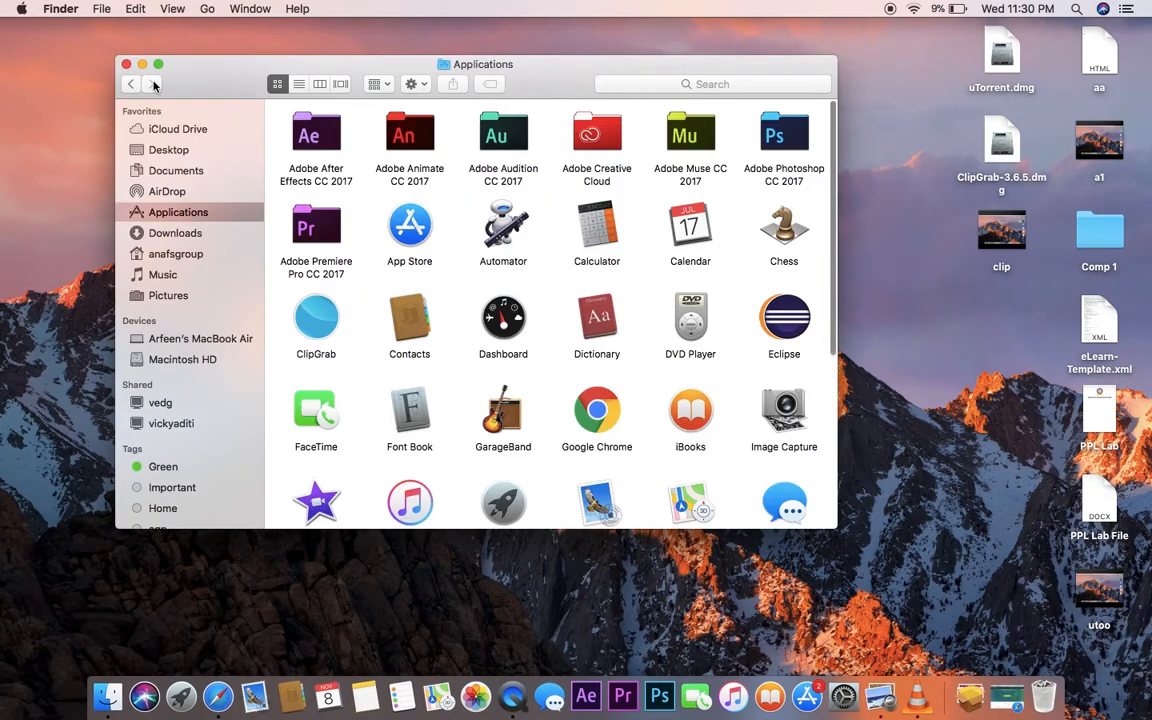
pyautogui.click(158, 64)
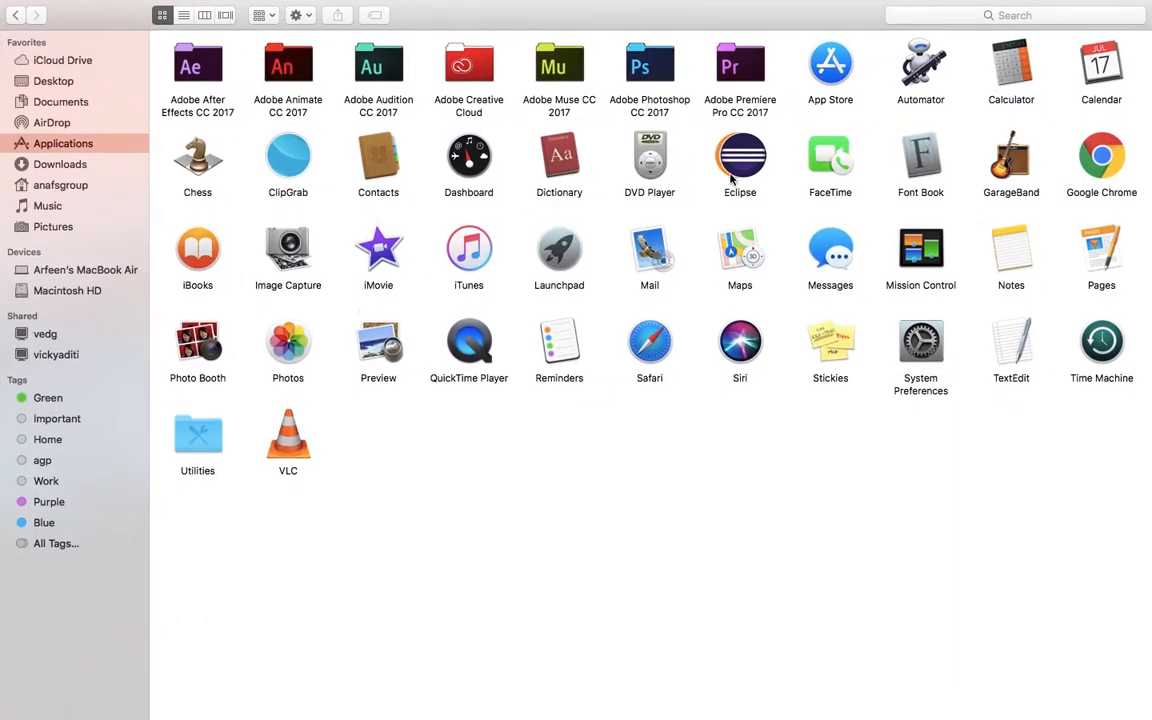
pyautogui.moveTo(721, 313)
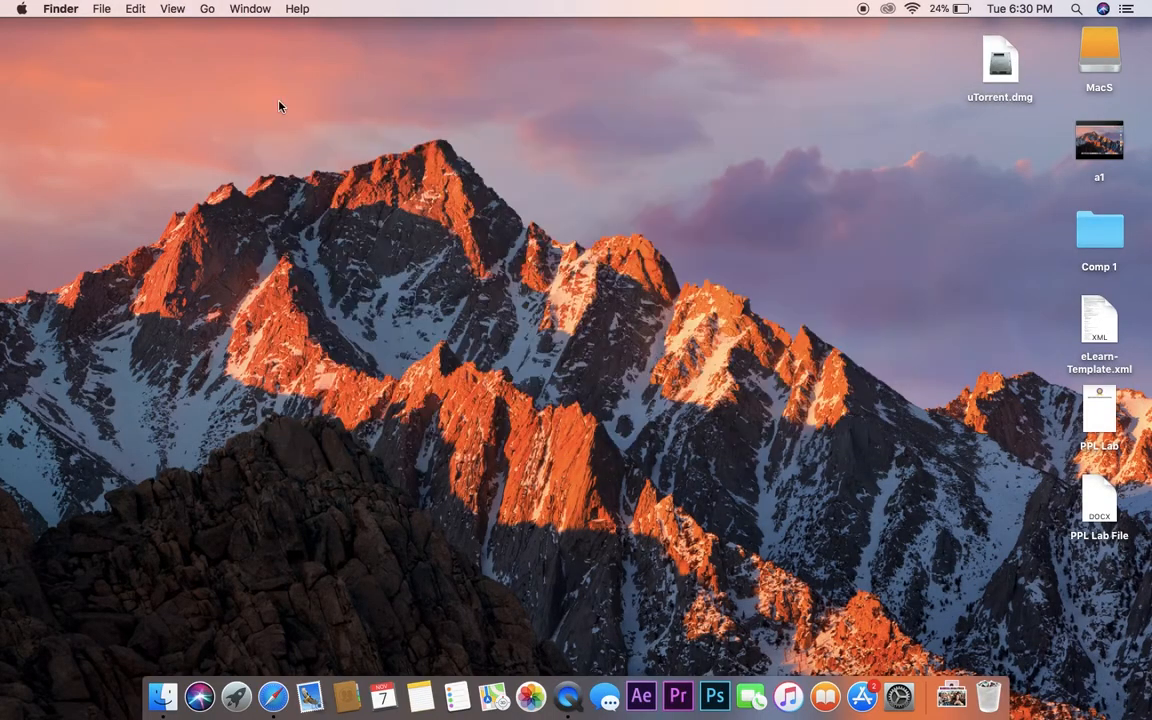
pyautogui.moveTo(890, 18)
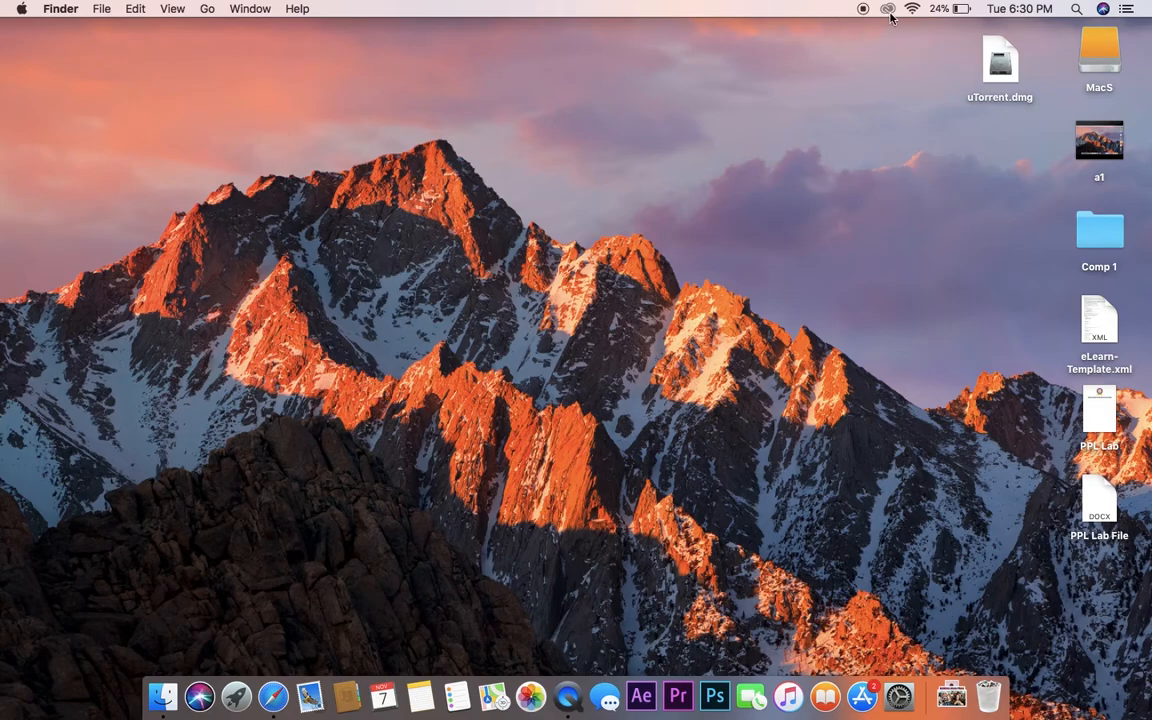